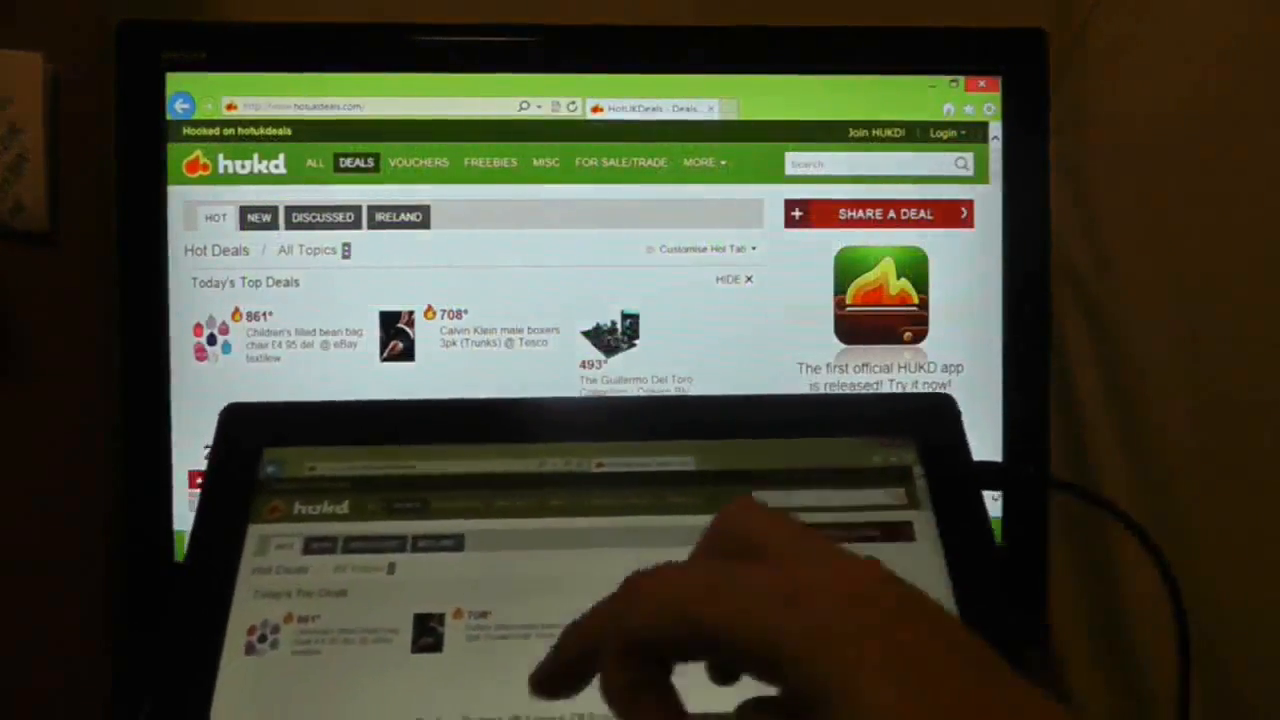
scroll("down", 3)
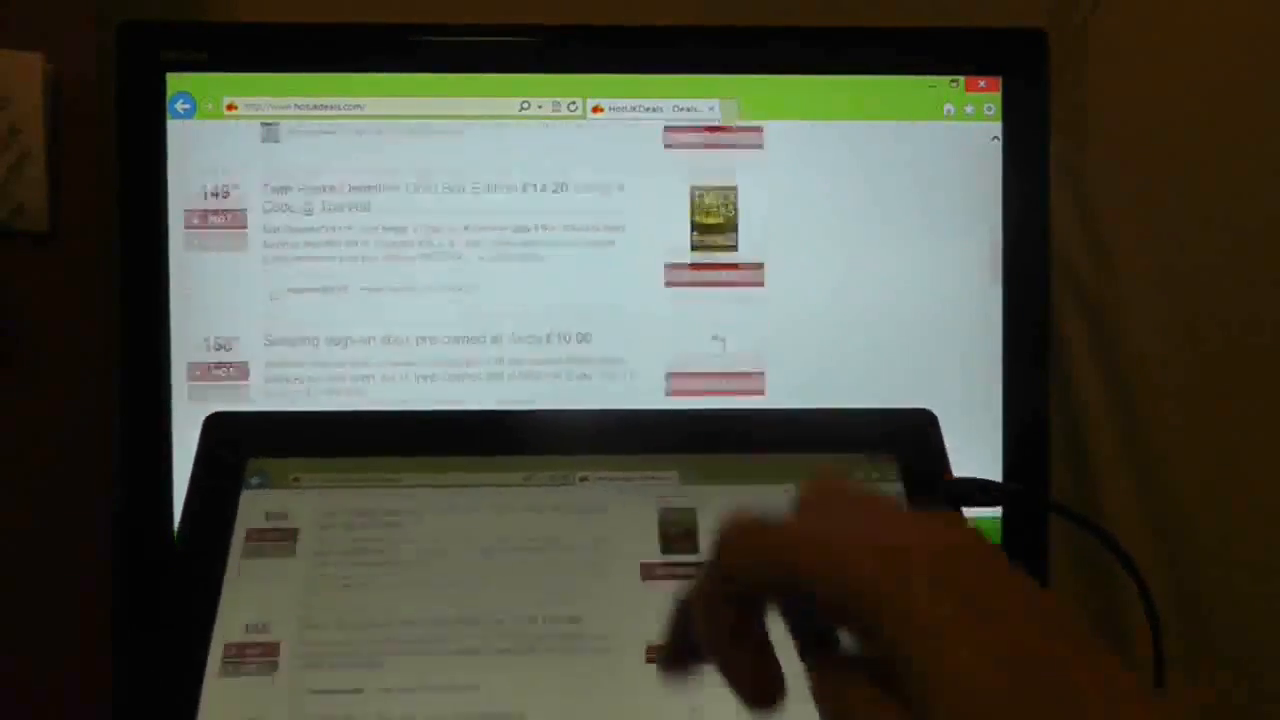